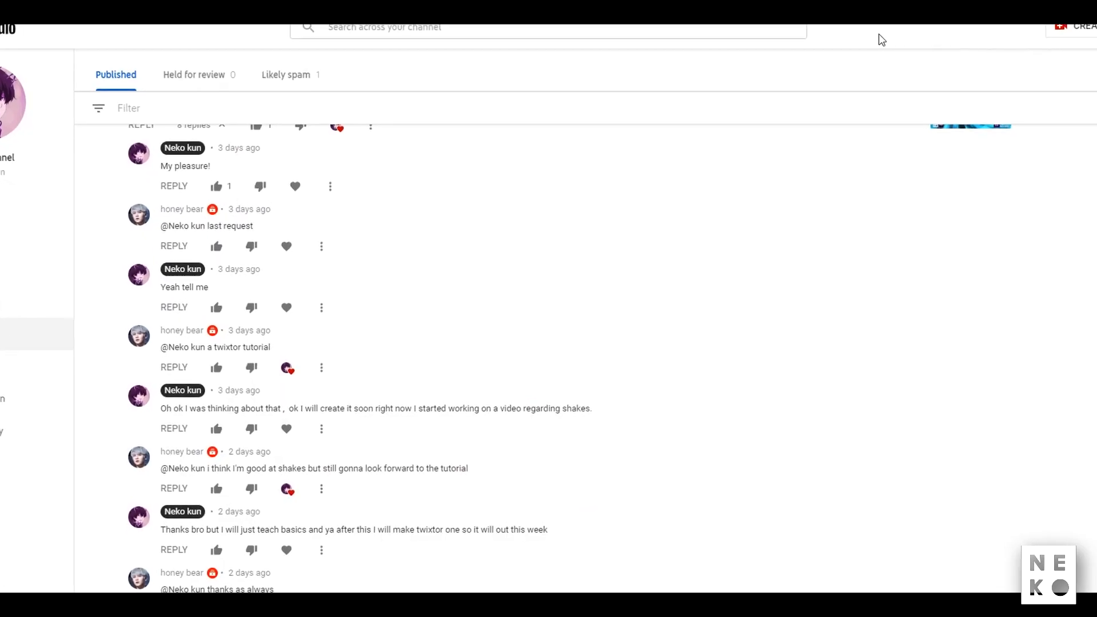
Pre-compose the fire clip layer into '1 Comp 3' with all attributes moved.
{"action": "scroll", "scroll_direction": "up", "scroll_amount": 3}
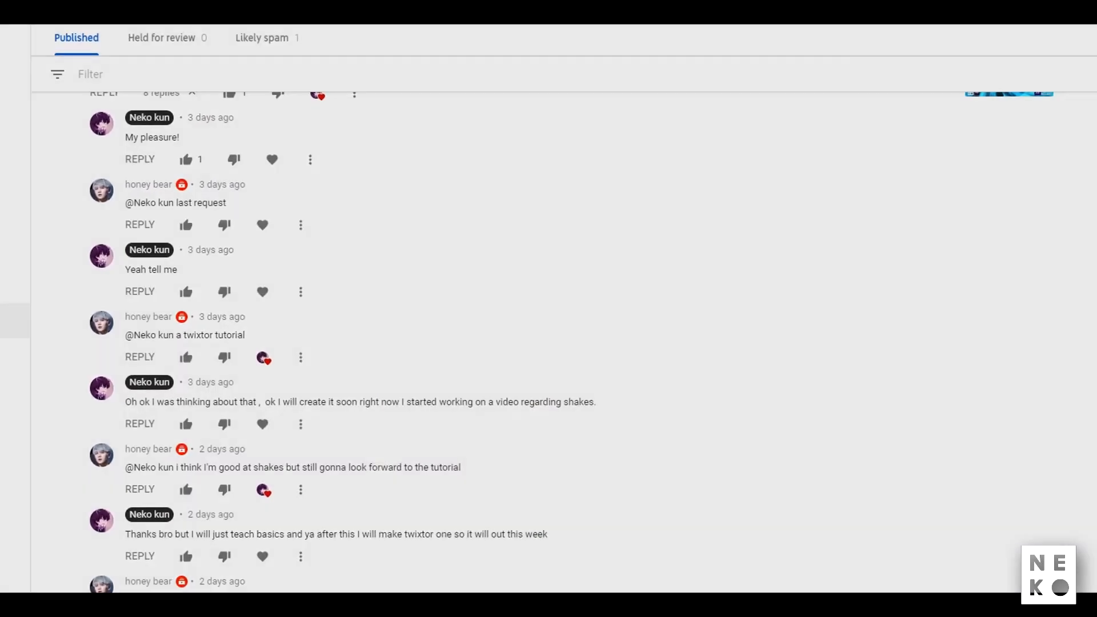
{"action": "key", "text": "alt+tab"}
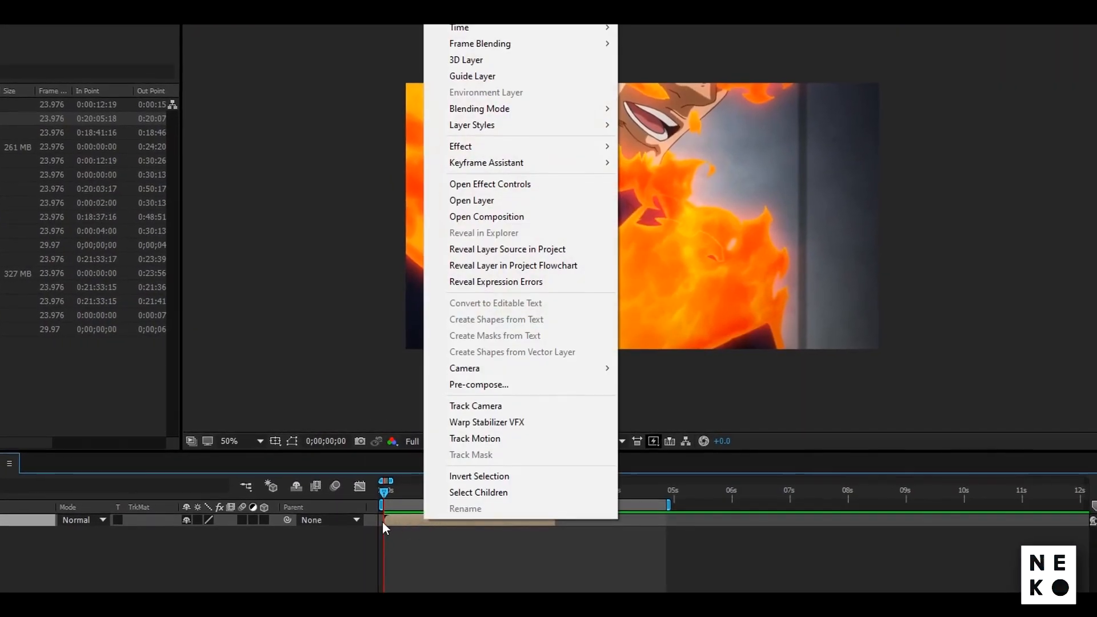
{"action": "left_click", "coordinate": [479, 384]}
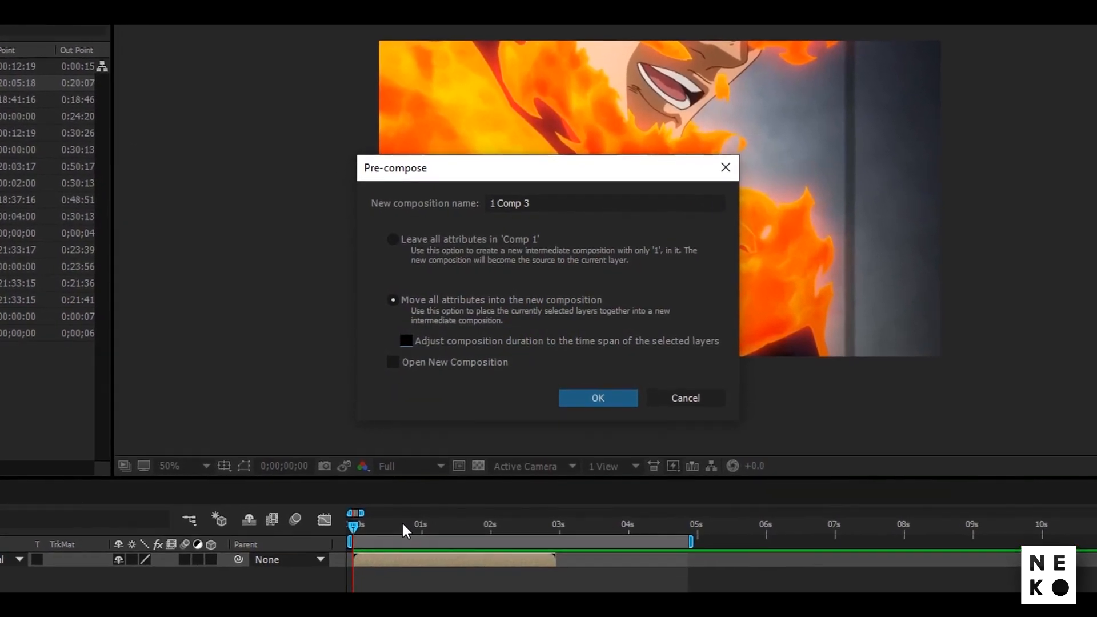
{"action": "left_click", "coordinate": [597, 398]}
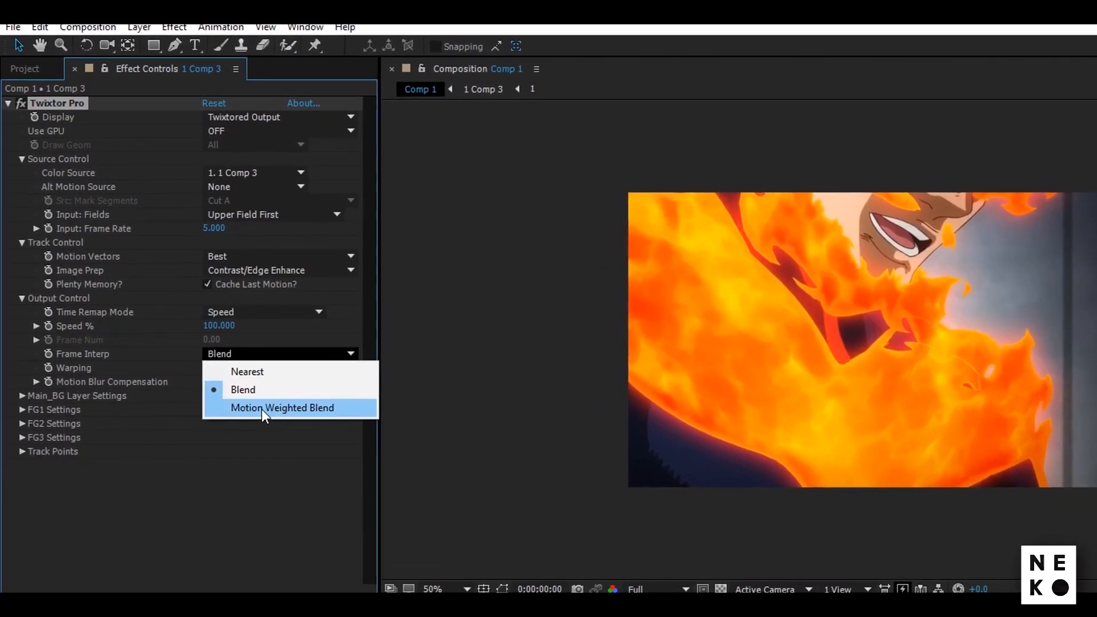
Set Twixtor Pro Frame Interp to Motion Weighted Blend and Warping to Inverse w/ Smart Blend.
{"action": "left_click", "coordinate": [282, 408]}
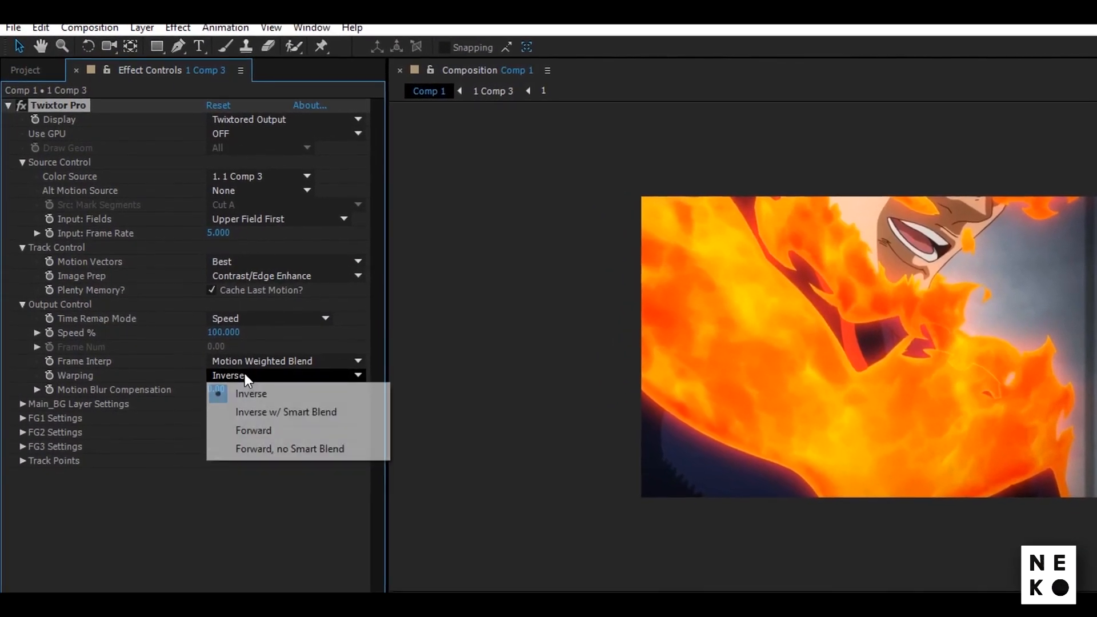
{"action": "left_click", "coordinate": [286, 411]}
{"action": "type", "text": "10.000"}
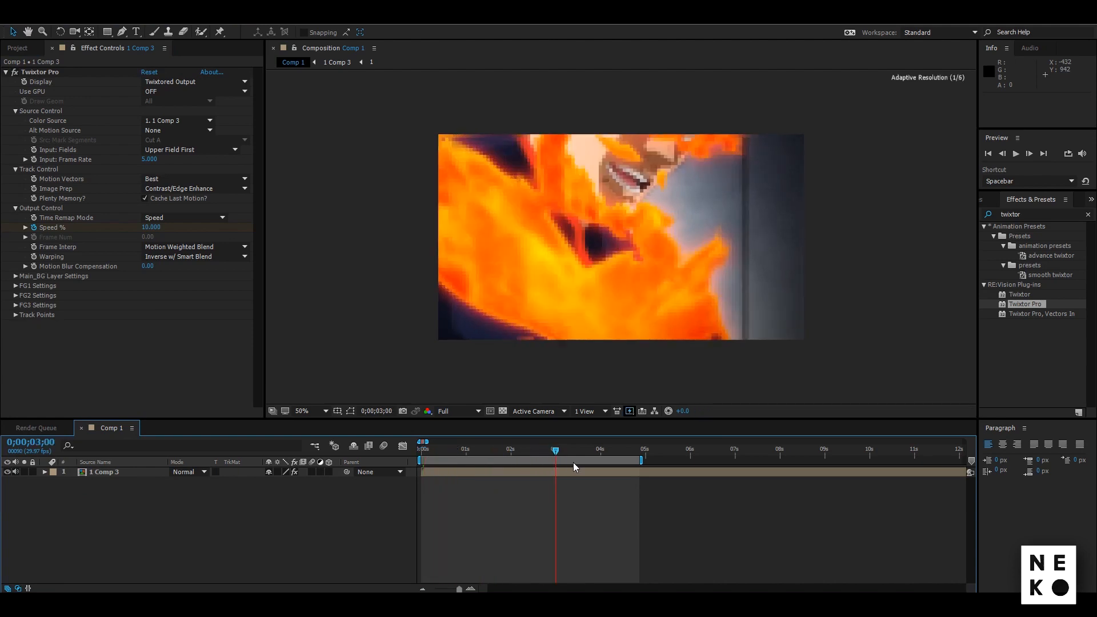
Keyframe Twixtor Speed % from 100 at 0s down to 10 at the 3-second mark.
{"action": "left_click", "coordinate": [644, 450]}
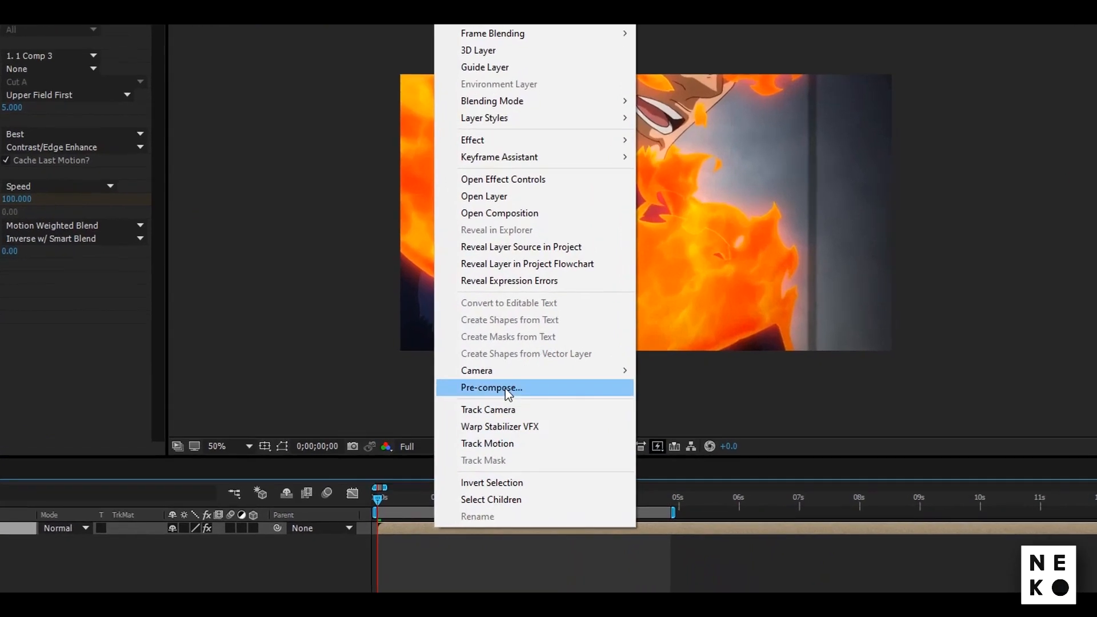
Pre-compose the slowed Twixtor layer into '1 Comp 4' with adjusted composition duration.
{"action": "left_click", "coordinate": [492, 388]}
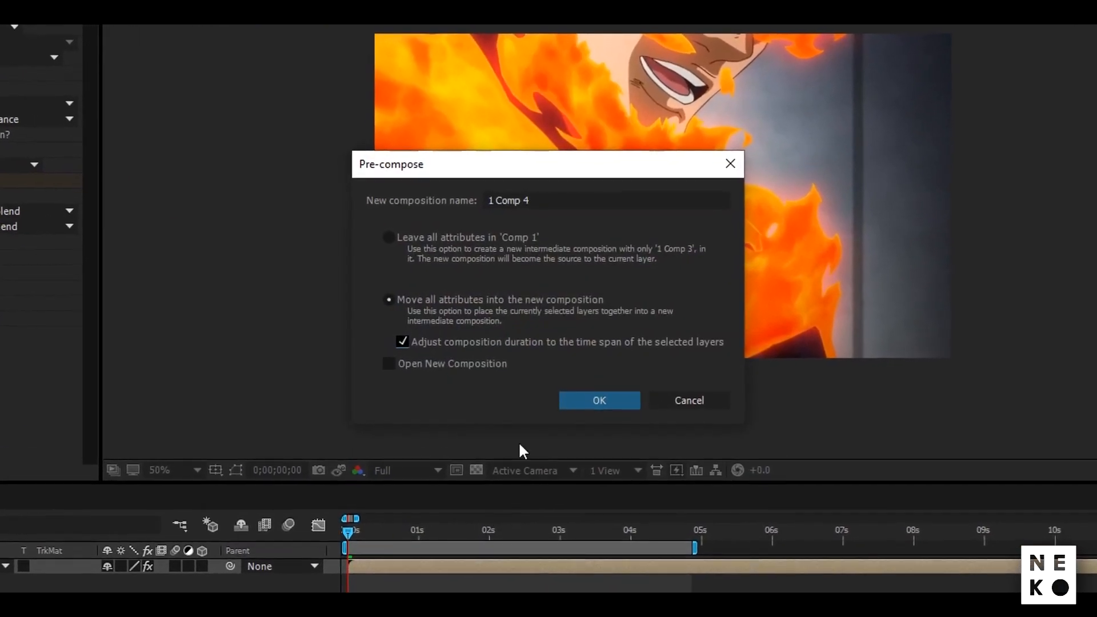
{"action": "left_click", "coordinate": [598, 400]}
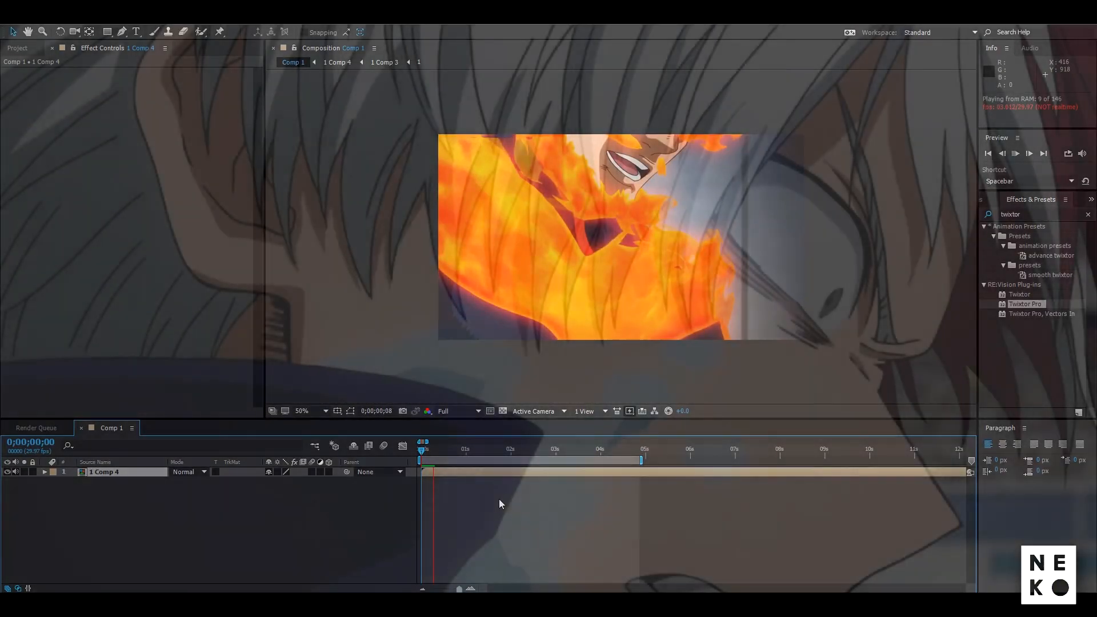